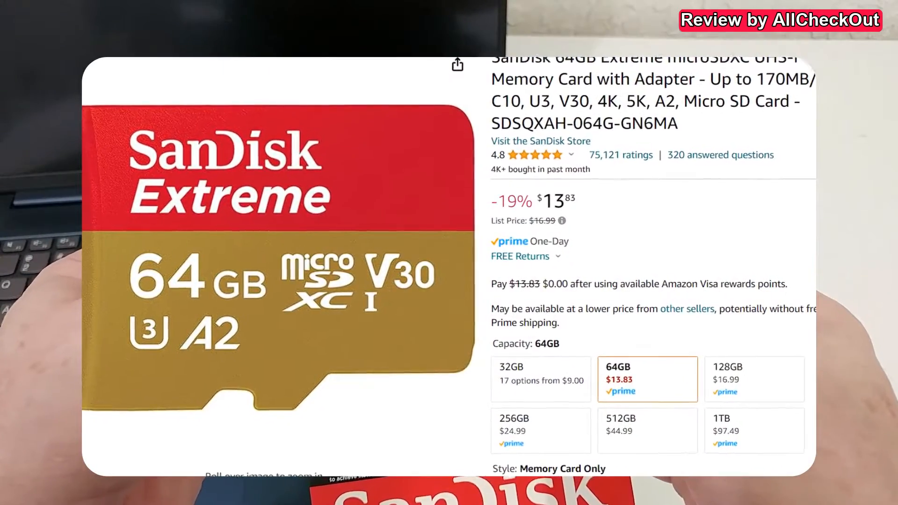
scroll(down, 3)
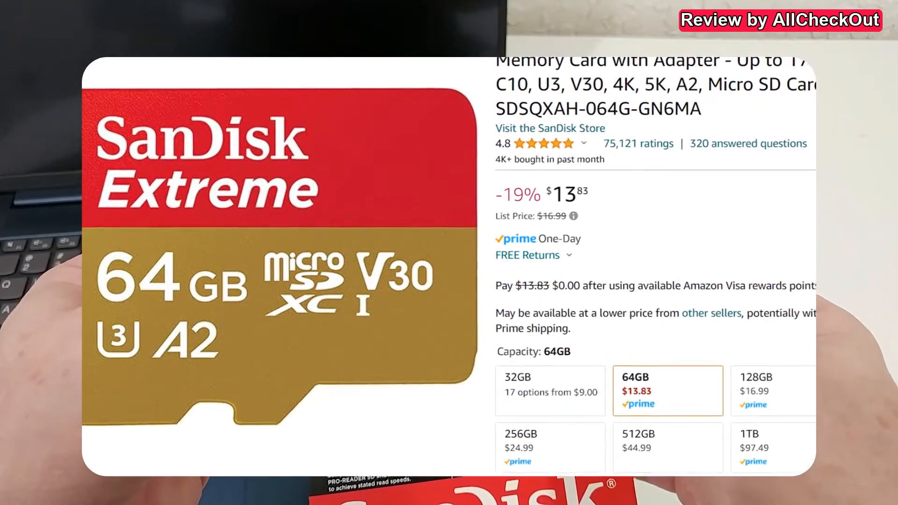